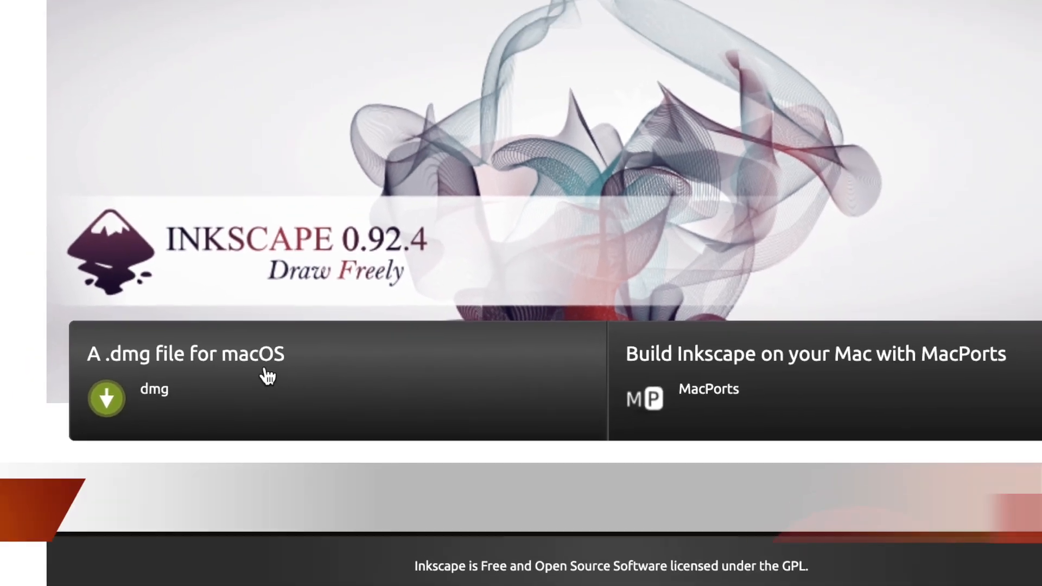
Step: Search Google for 'inkscape download' and open the Inkscape 0.92.4 download result
{"action": "right_click", "coordinate": [326, 568]}
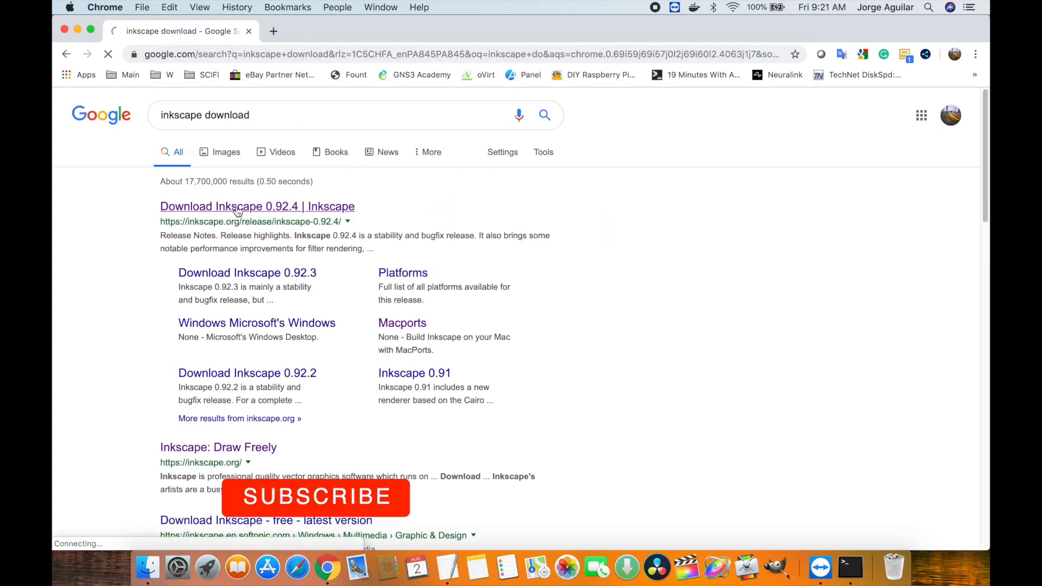
Step: Check the Inkscape 0.92.4 Mac OS X downloads and confirm no .dmg is offered
{"action": "left_click", "coordinate": [257, 207]}
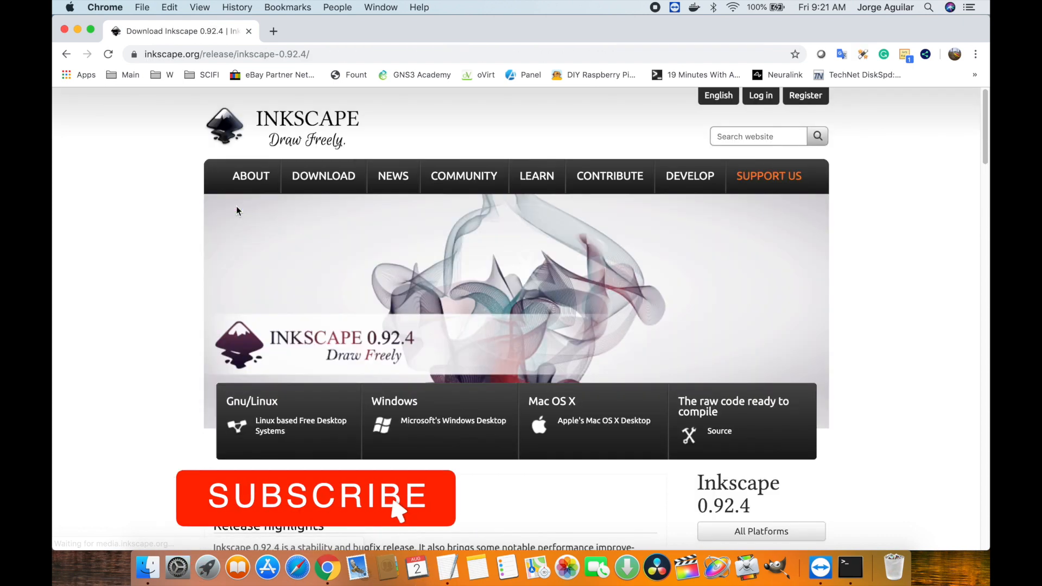
{"action": "left_click", "coordinate": [315, 498]}
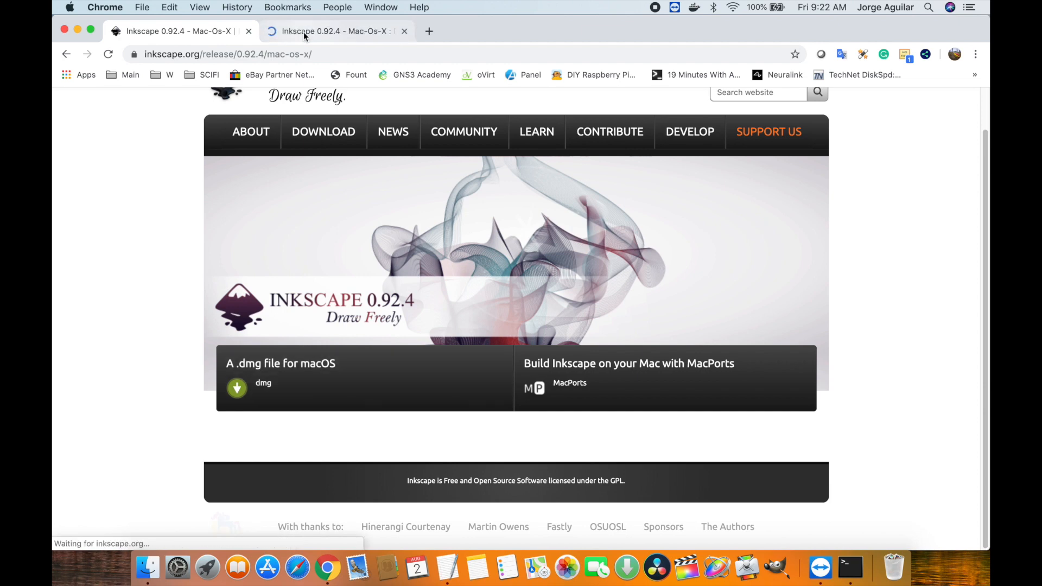
{"action": "left_click", "coordinate": [236, 387]}
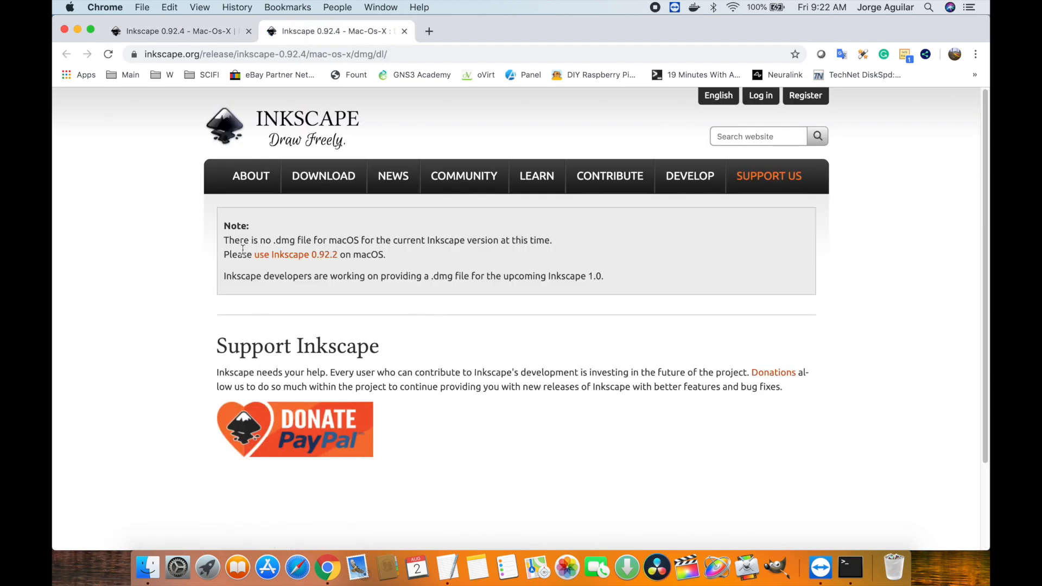
{"action": "left_click_drag", "start_coordinate": [224, 240], "coordinate": [525, 240]}
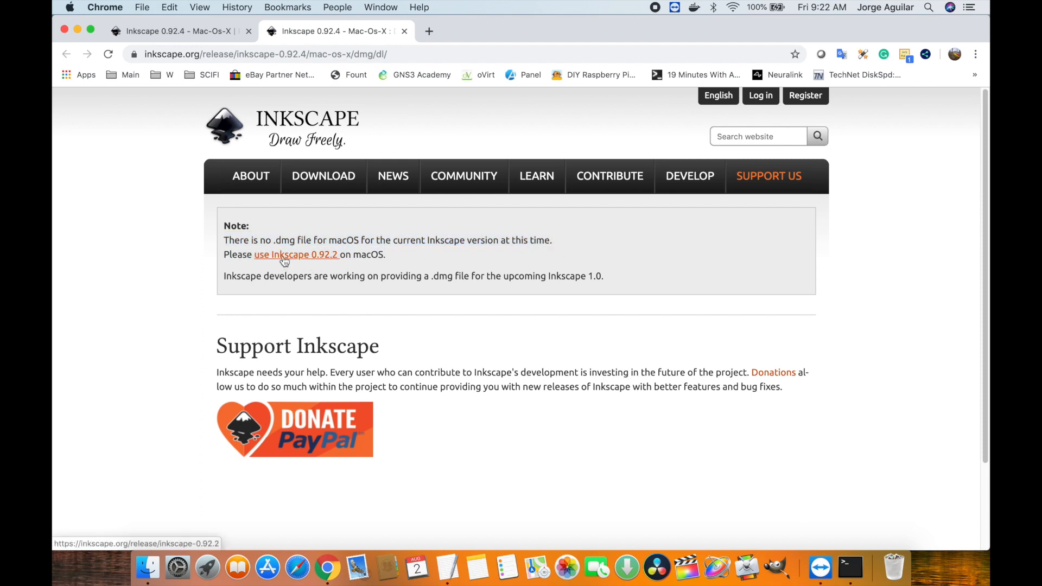
{"action": "mouse_move", "coordinate": [365, 254]}
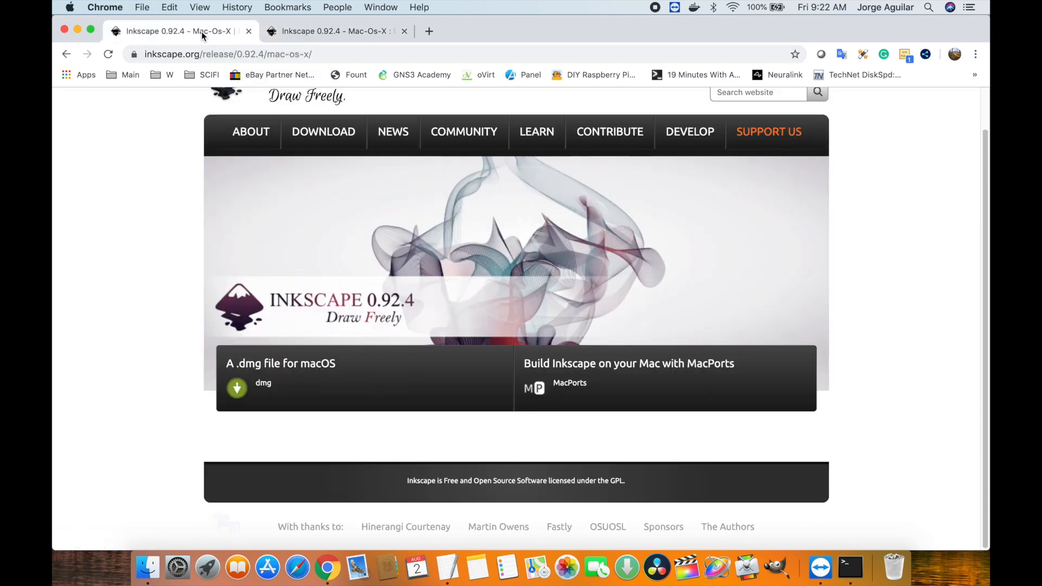
{"action": "left_click", "coordinate": [628, 363]}
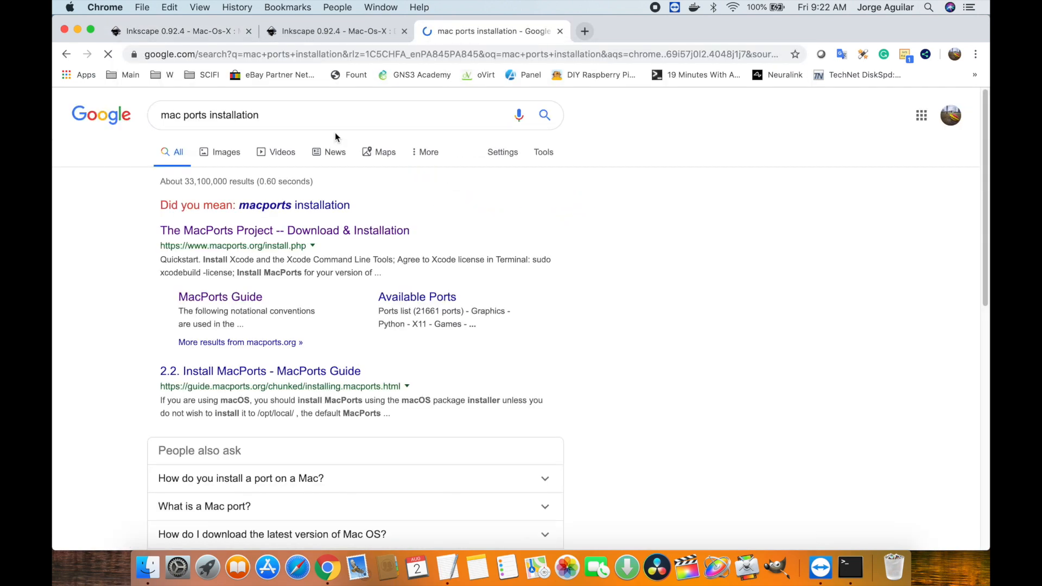
Step: Download the MacPorts package for macOS Mojave v10.14 and launch its installer
{"action": "left_click", "coordinate": [285, 230]}
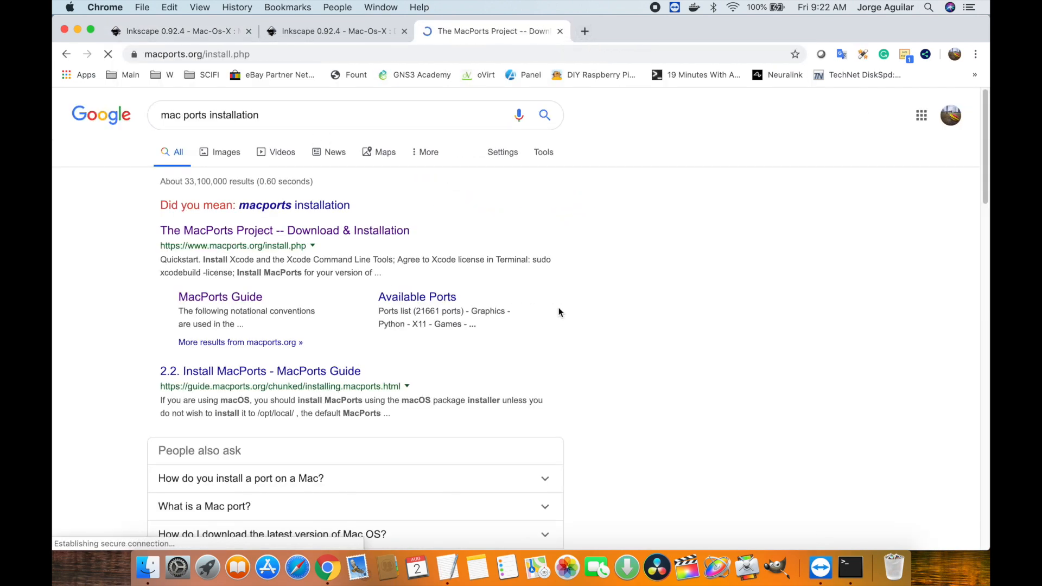
{"action": "left_click", "coordinate": [284, 231]}
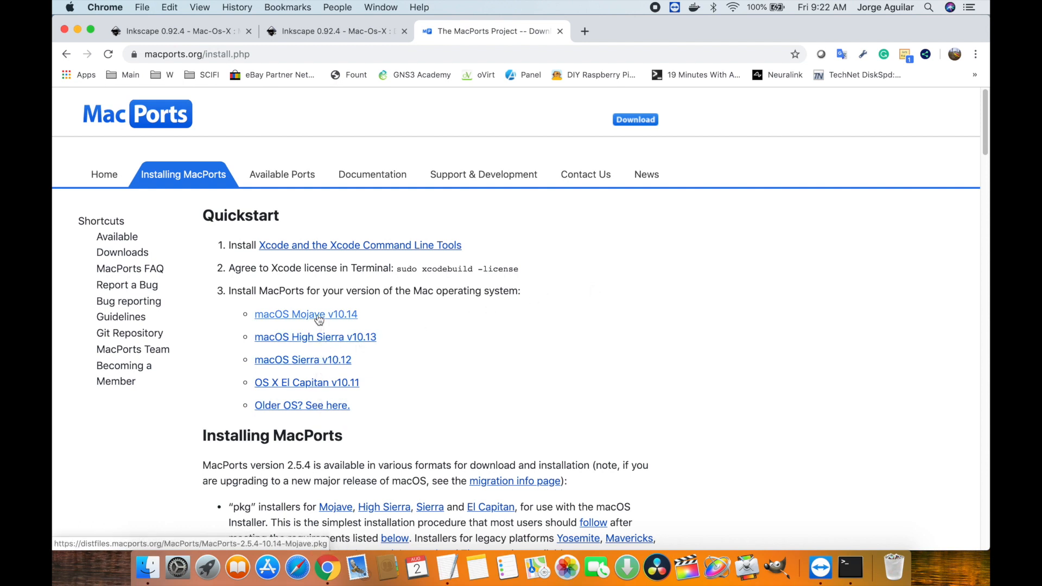
{"action": "left_click", "coordinate": [305, 314]}
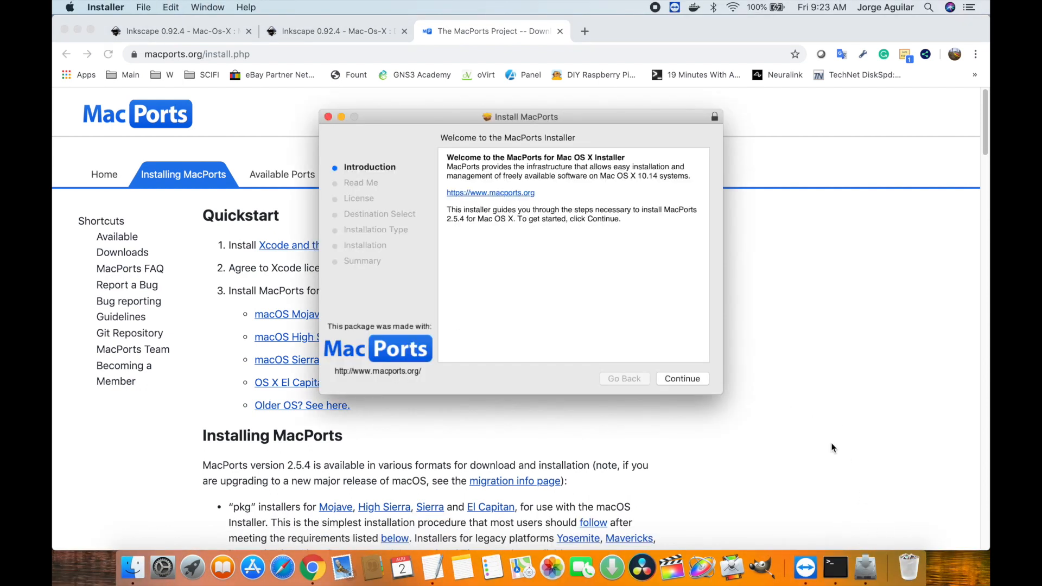
Step: Install MacPorts 2.5.4 on MachHD with the account password, then close the installer
{"action": "left_click", "coordinate": [682, 378]}
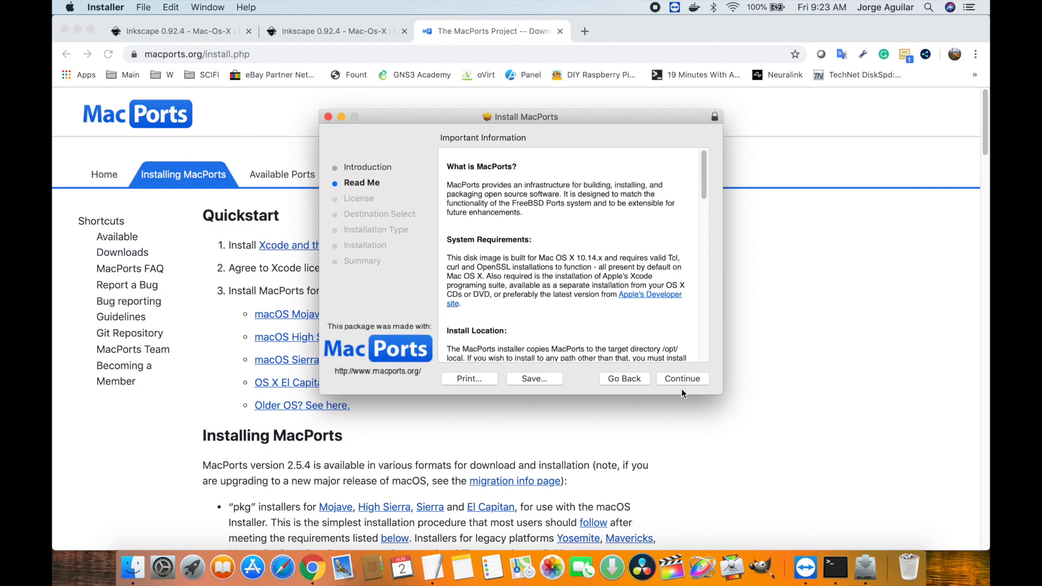
{"action": "left_click", "coordinate": [682, 378]}
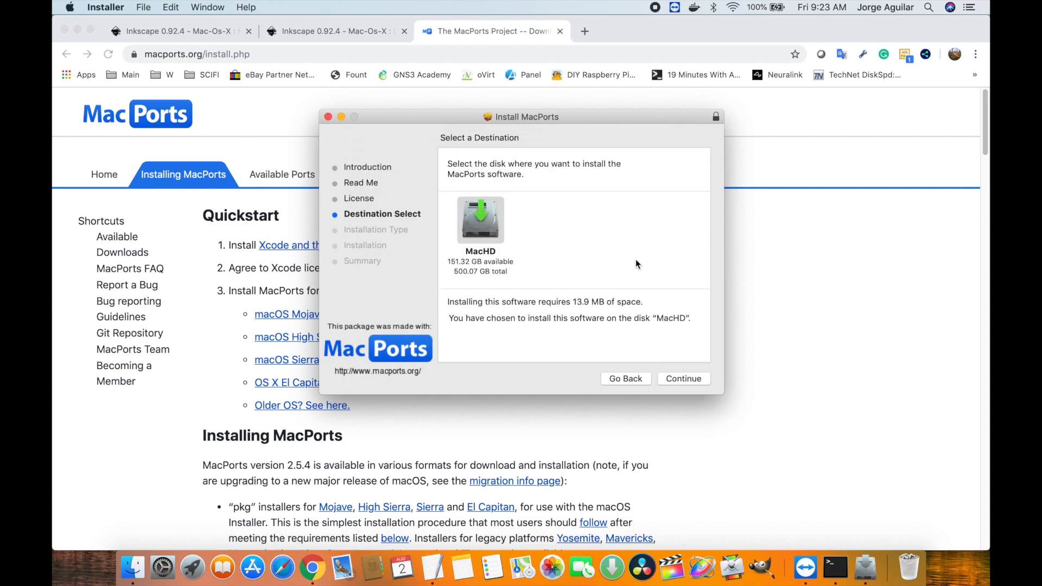
{"action": "left_click", "coordinate": [682, 378]}
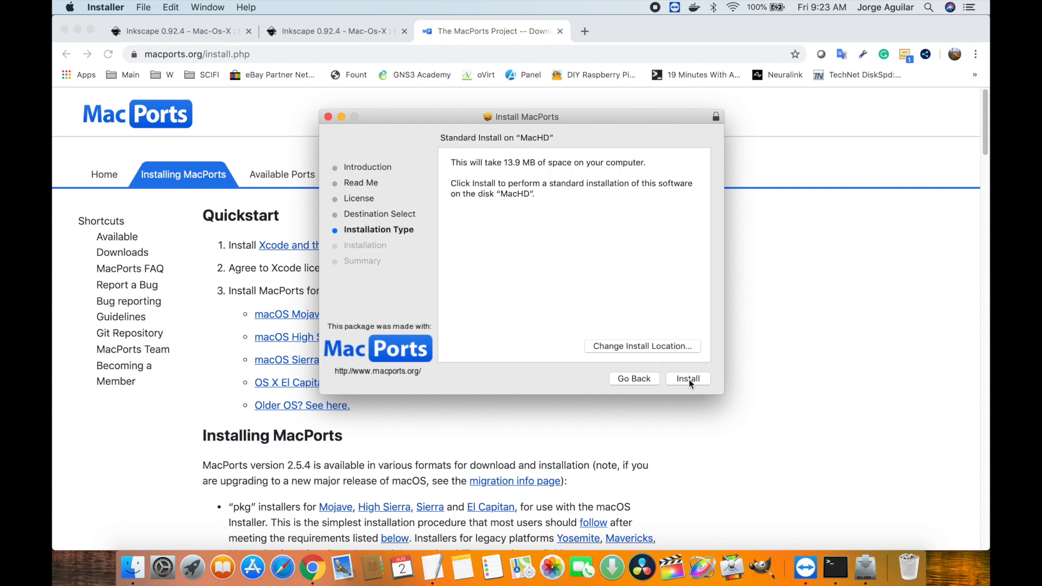
{"action": "left_click", "coordinate": [688, 379]}
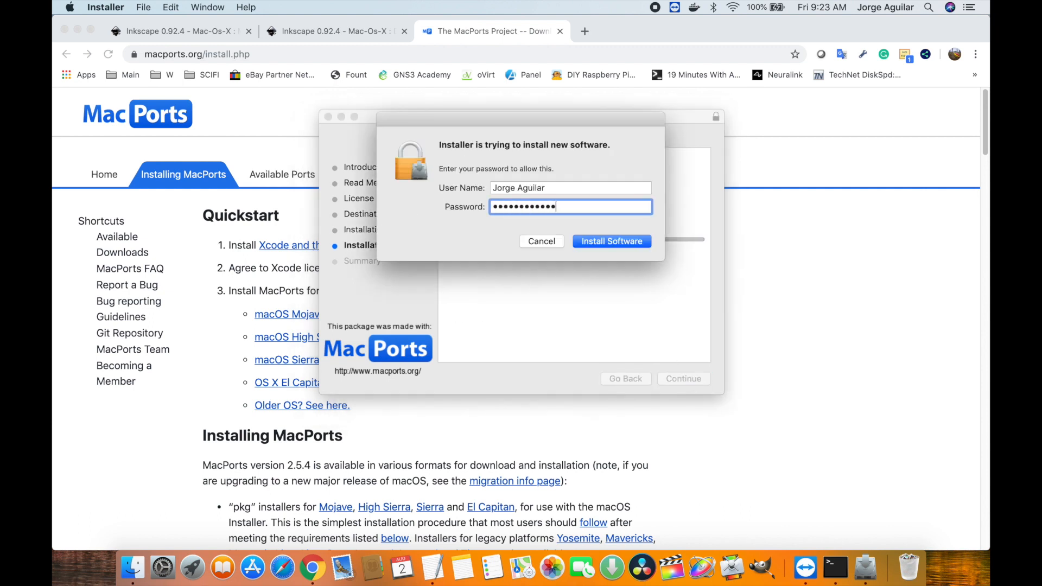
{"action": "left_click", "coordinate": [610, 240]}
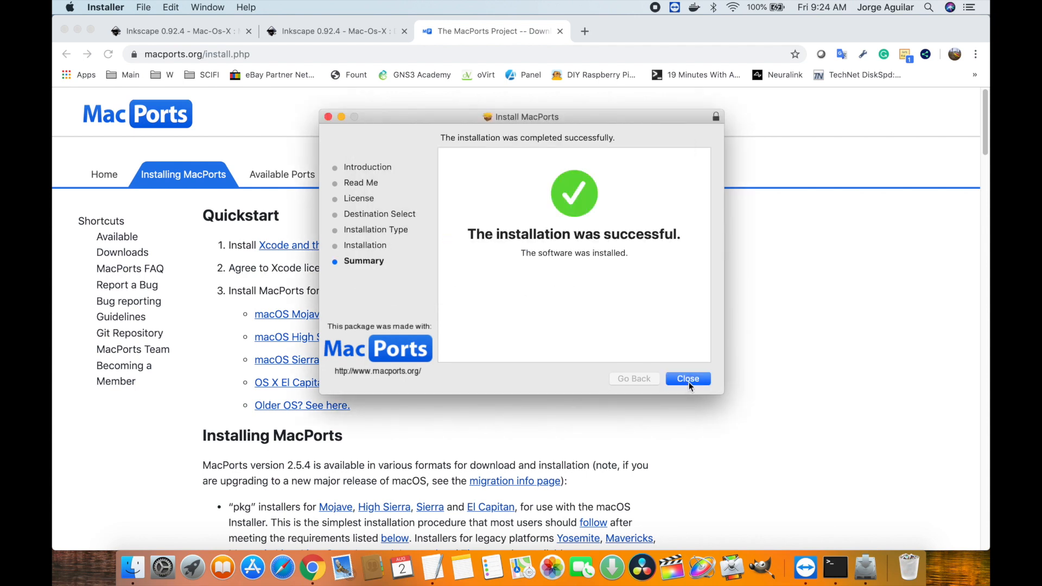
{"action": "left_click", "coordinate": [687, 379]}
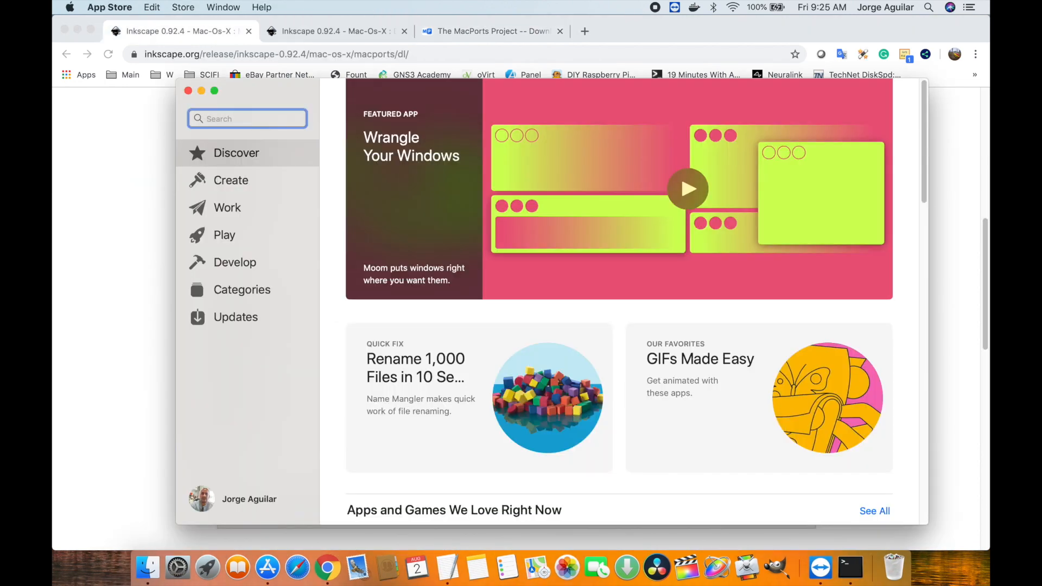
Step: Search the App Store for 'xcode', then get and install Xcode
{"action": "type", "text": "xcode"}
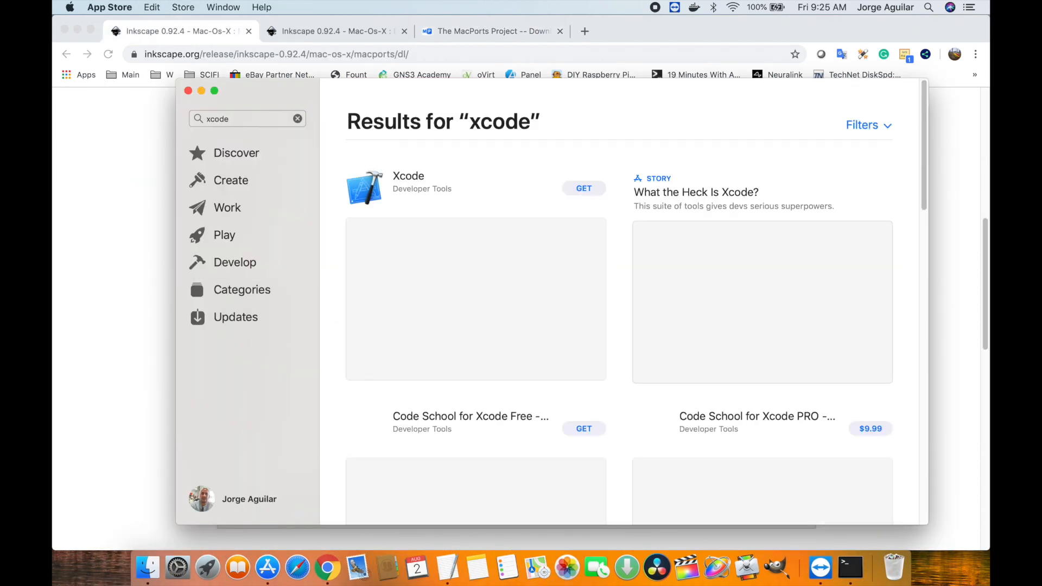
{"action": "left_click", "coordinate": [584, 188]}
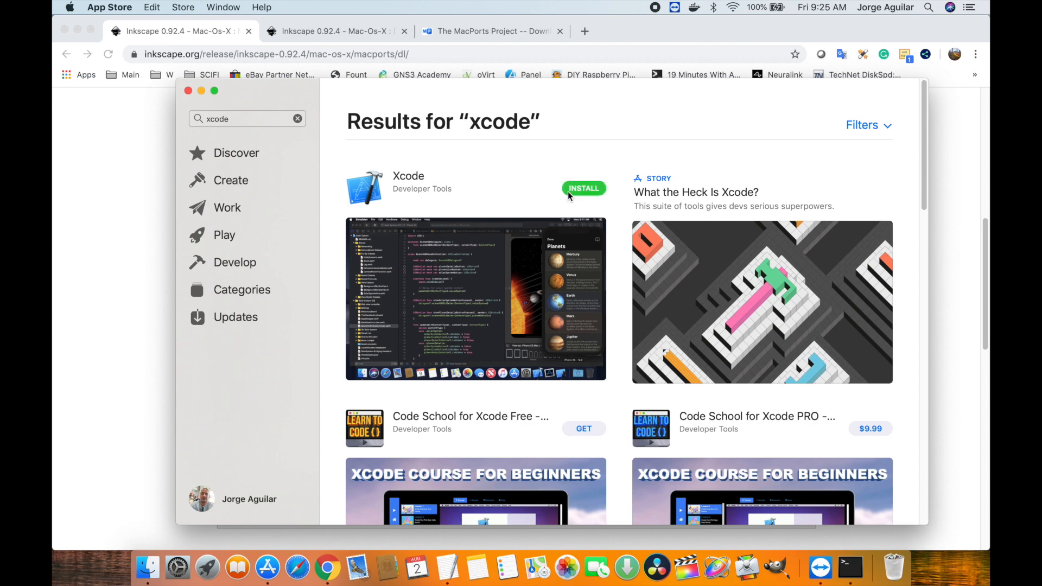
{"action": "left_click", "coordinate": [584, 189]}
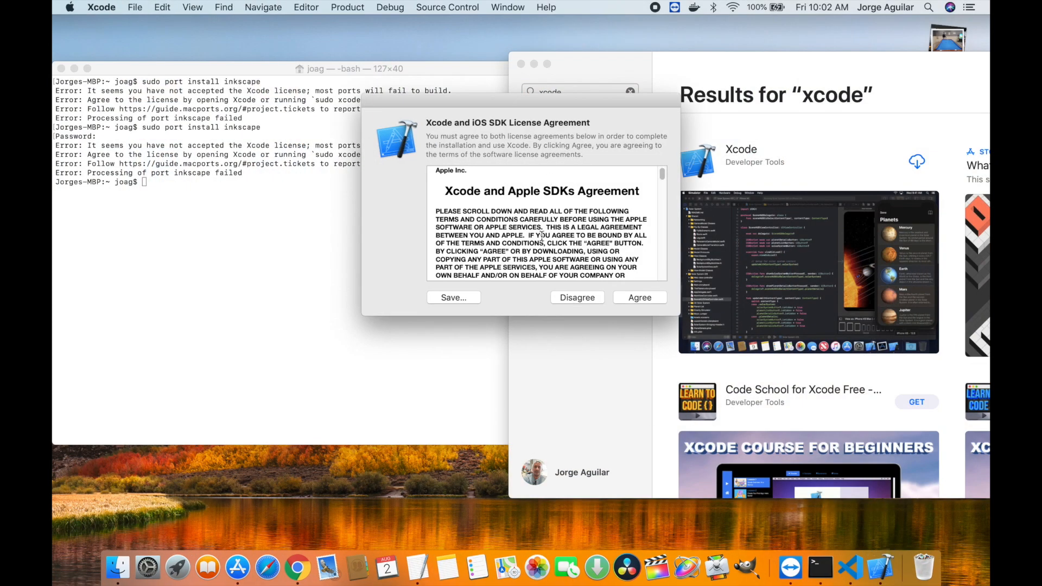
Step: Agree to the Xcode and iOS SDK license and authorise with the admin password
{"action": "left_click", "coordinate": [638, 297]}
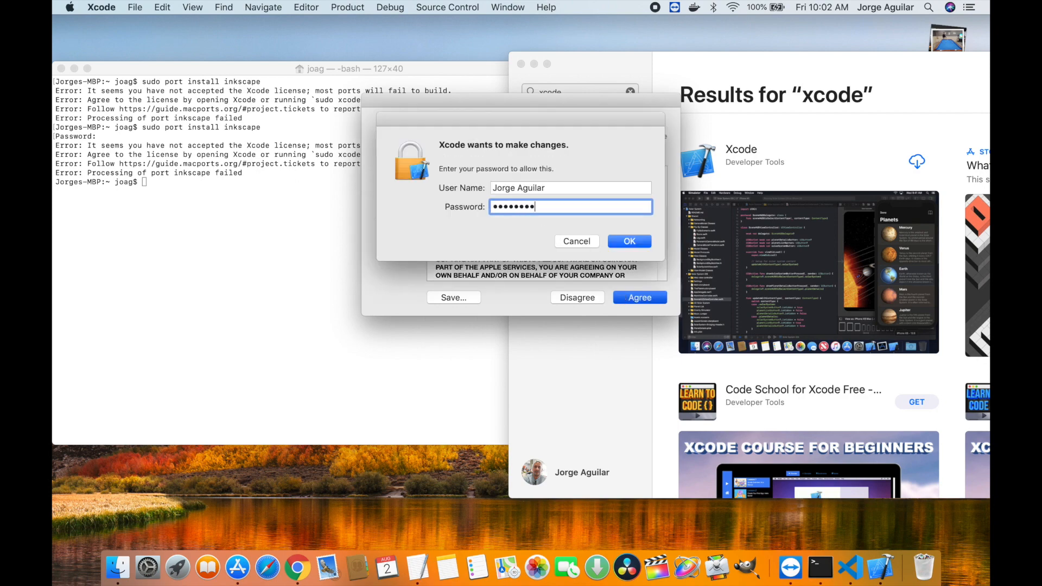
{"action": "left_click", "coordinate": [628, 241]}
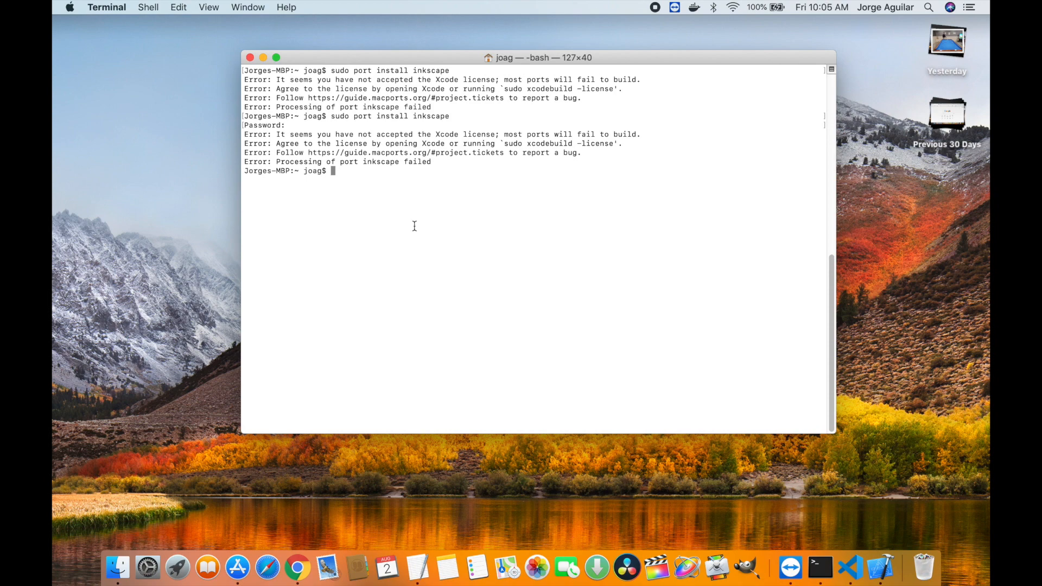
Step: Run 'sudo port install inkscape' to build and install Inkscape 0.92.4
{"action": "type", "text": "sudo port install inkscape"}
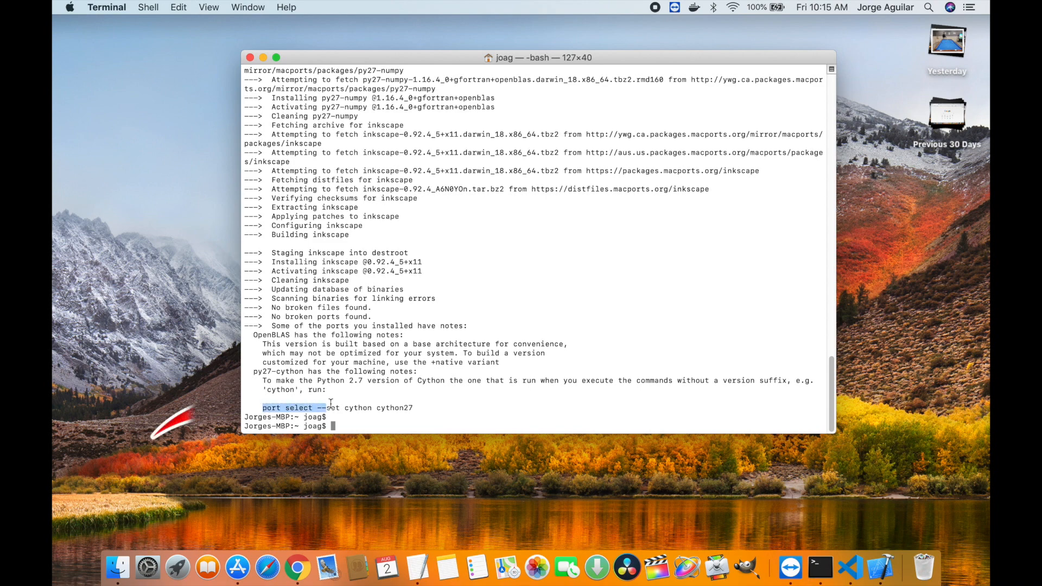
Step: Run 'port select --set cython cython27', then retry it with sudo
{"action": "right_click", "coordinate": [336, 408]}
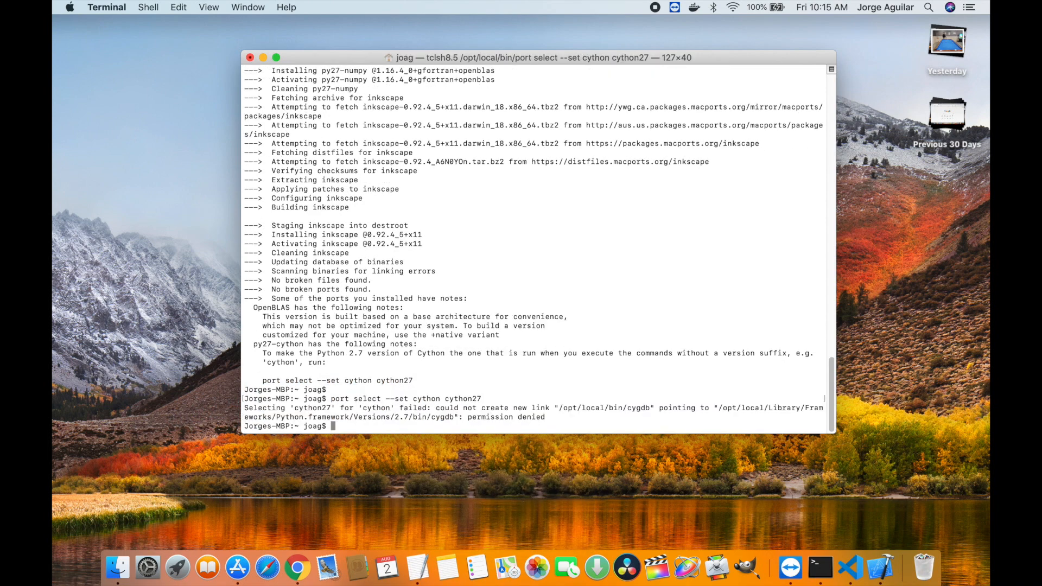
{"action": "type", "text": "port select --set cython cython27"}
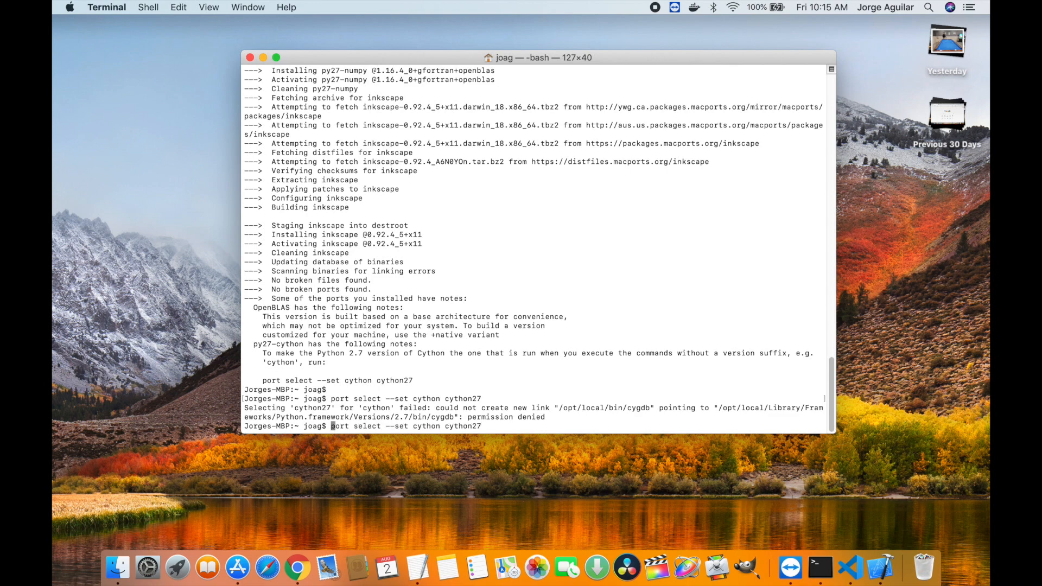
{"action": "type", "text": "sudo port select --set cython cython27"}
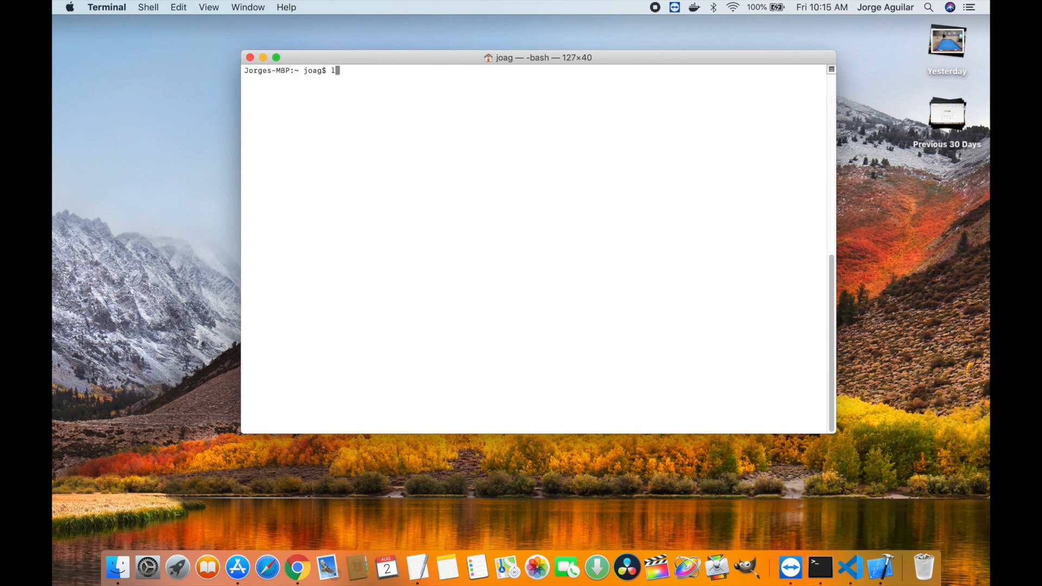
Step: List /opt/local/bin/inkscape to confirm the inkscape binary is installed
{"action": "type", "text": "s /opt/lo"}
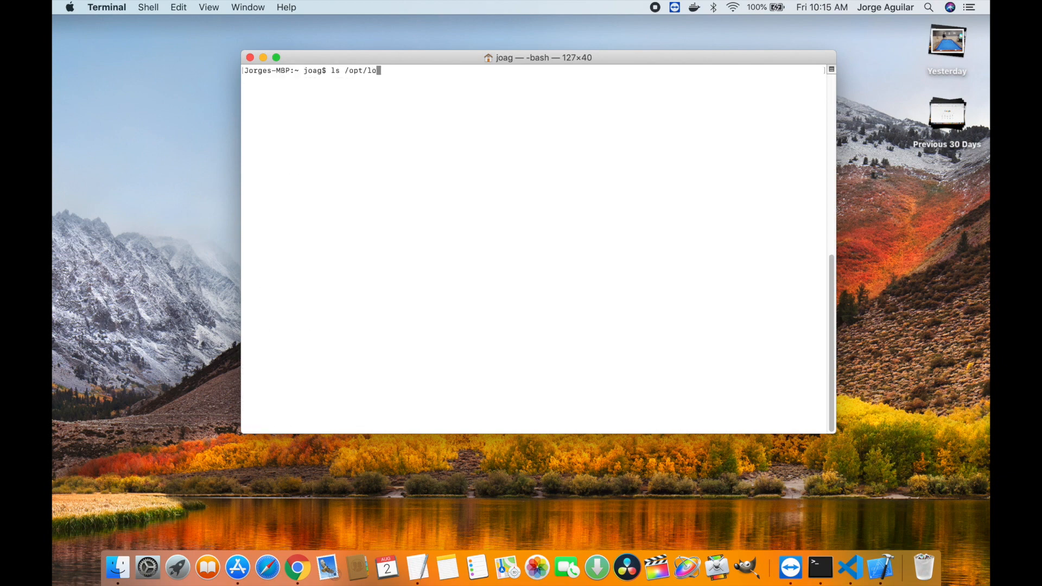
{"action": "type", "text": "cal/bin/ink"}
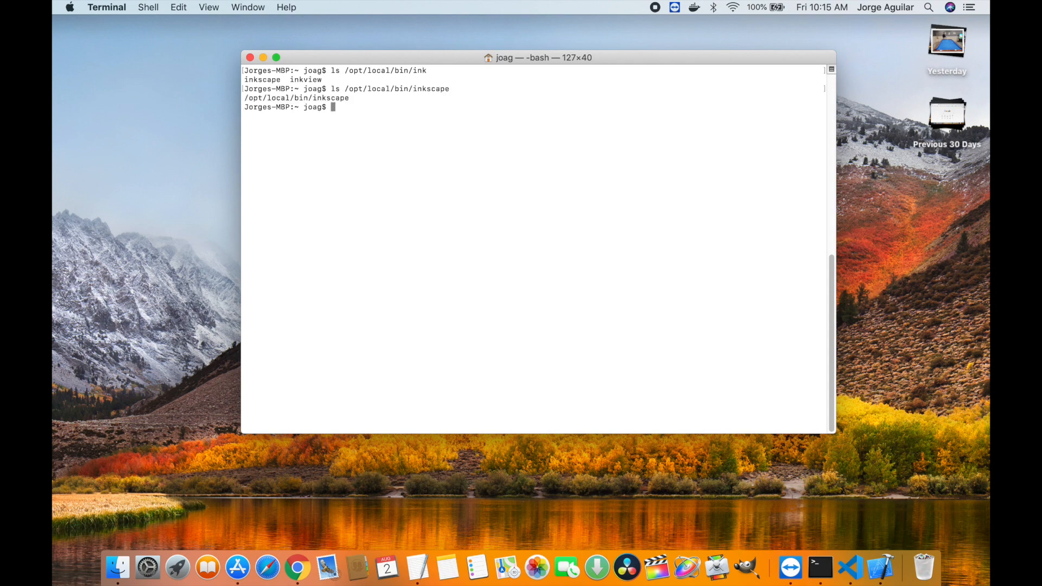
{"action": "mouse_move", "coordinate": [389, 193]}
{"action": "type", "text": "/opt/local/bin/inkscape"}
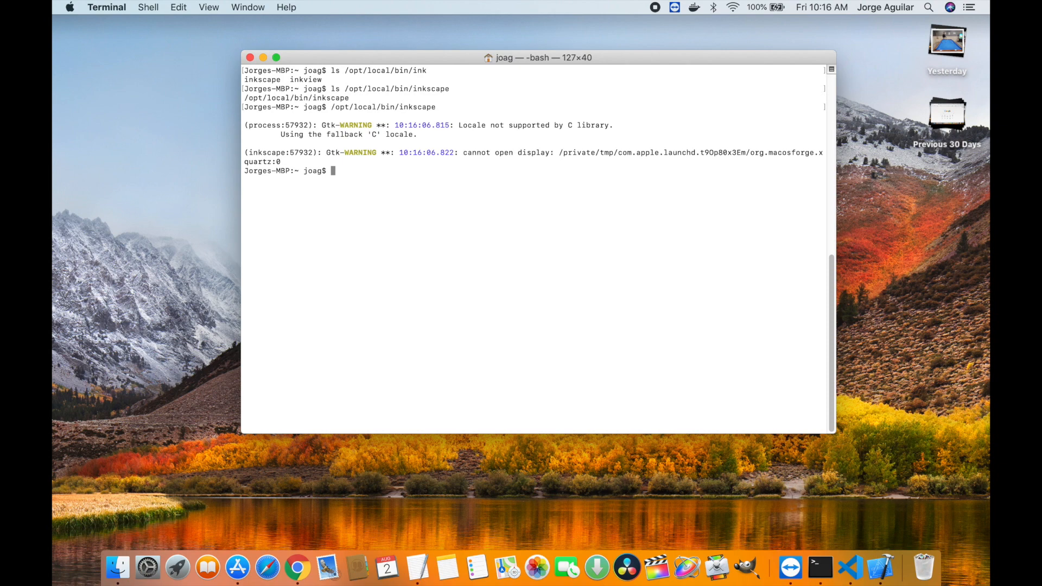
{"action": "mouse_move", "coordinate": [446, 199]}
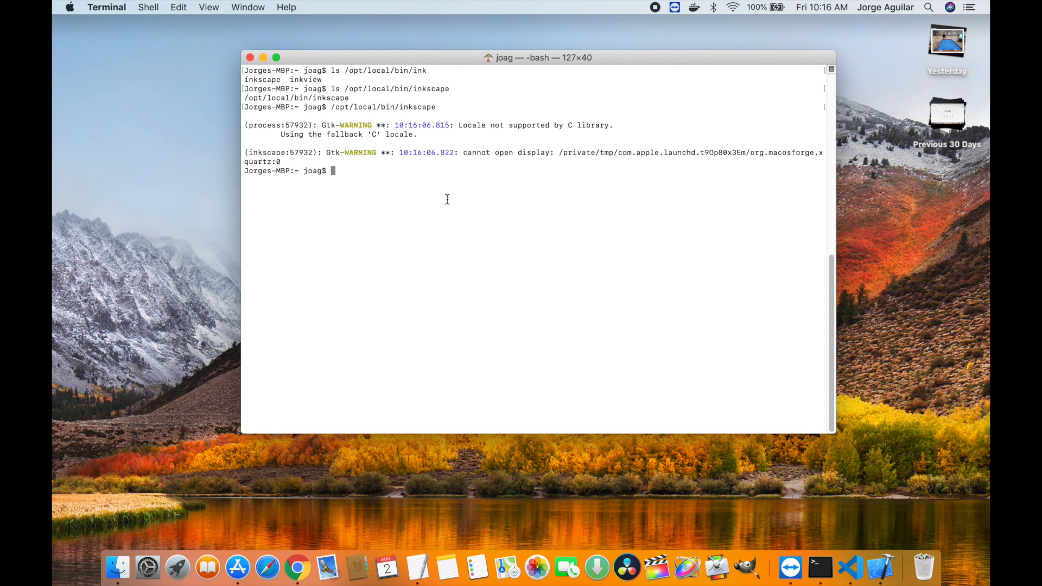
{"action": "mouse_move", "coordinate": [417, 231]}
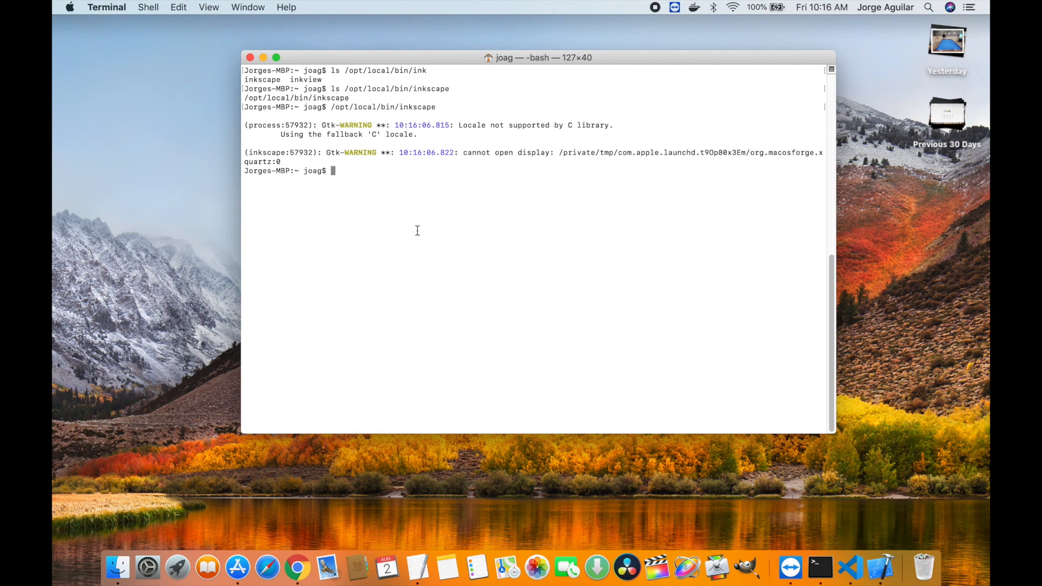
Step: Install the X server with 'sudo port install xorg-server' until it completes
{"action": "type", "text": "sudo port install xorg-server"}
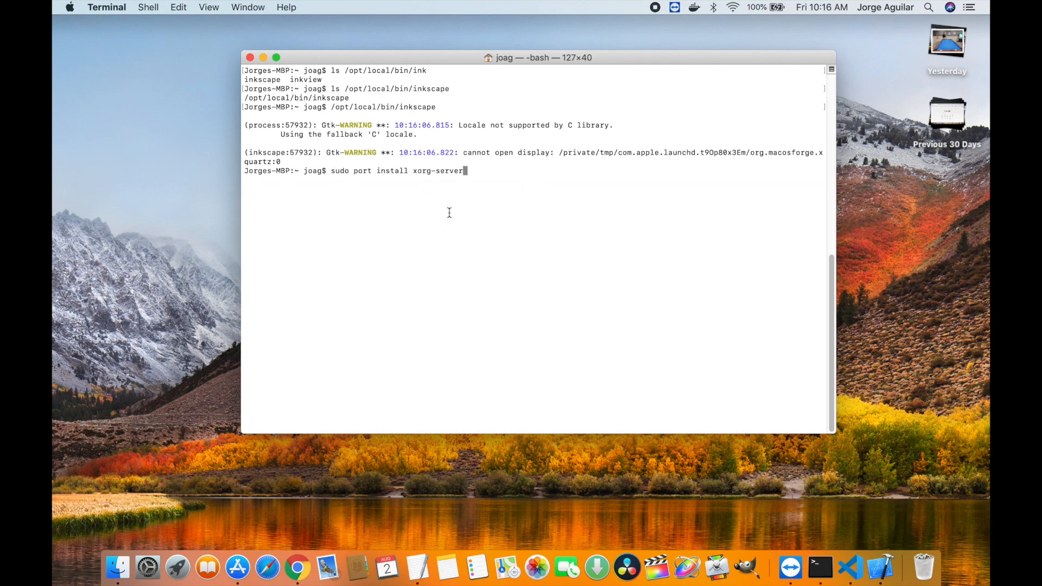
{"action": "key", "text": "Return"}
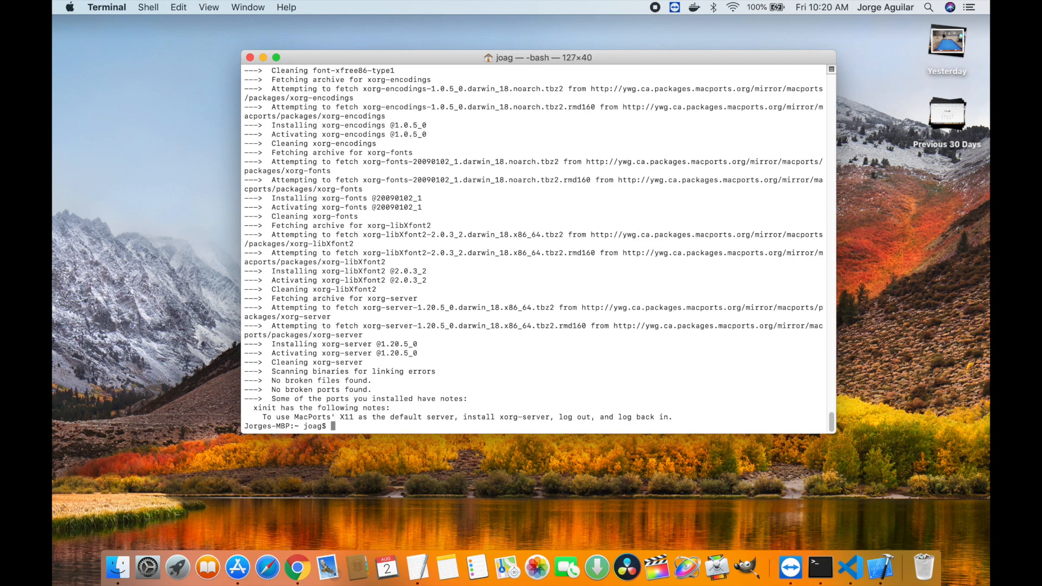
{"action": "left_click", "coordinate": [68, 7]}
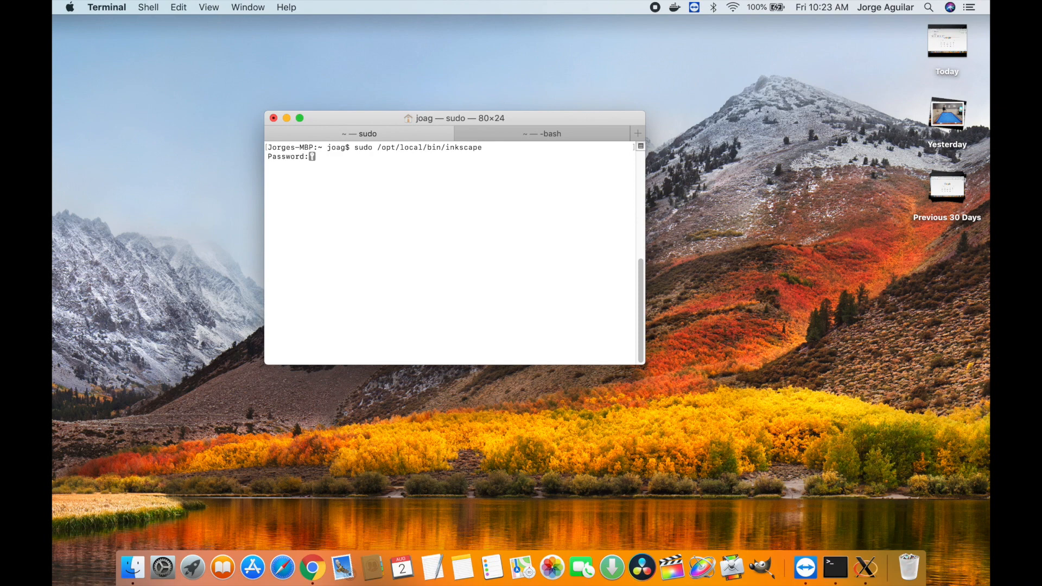
Step: Enter the administrator password to run sudo /opt/local/bin/inkscape
{"action": "key", "text": "Return"}
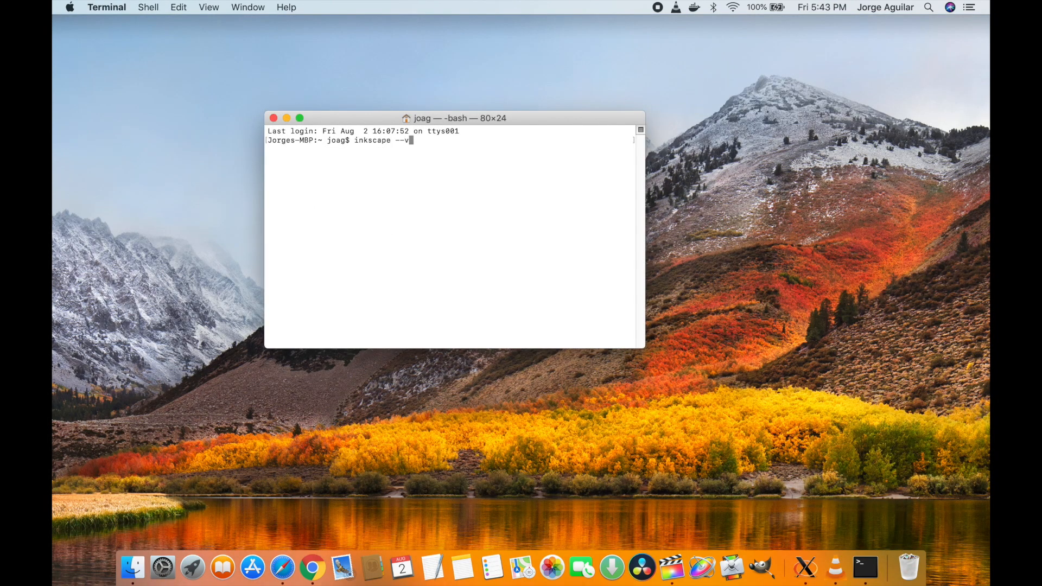
Step: Run inkscape --version & and highlight the reported Inkscape 0.92.4 line
{"action": "type", "text": "ersion &"}
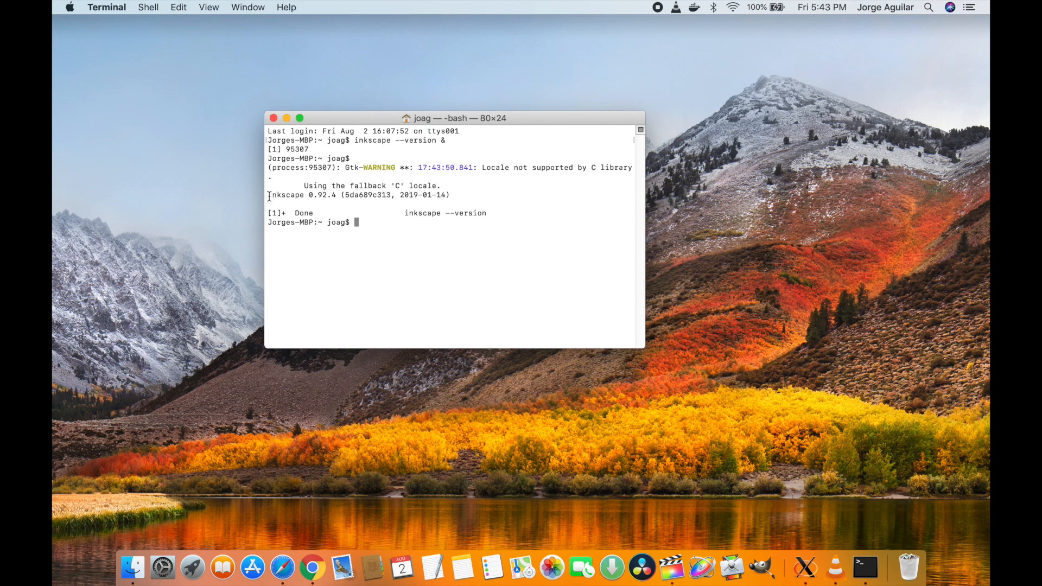
{"action": "left_click_drag", "start_coordinate": [267, 195], "coordinate": [338, 195]}
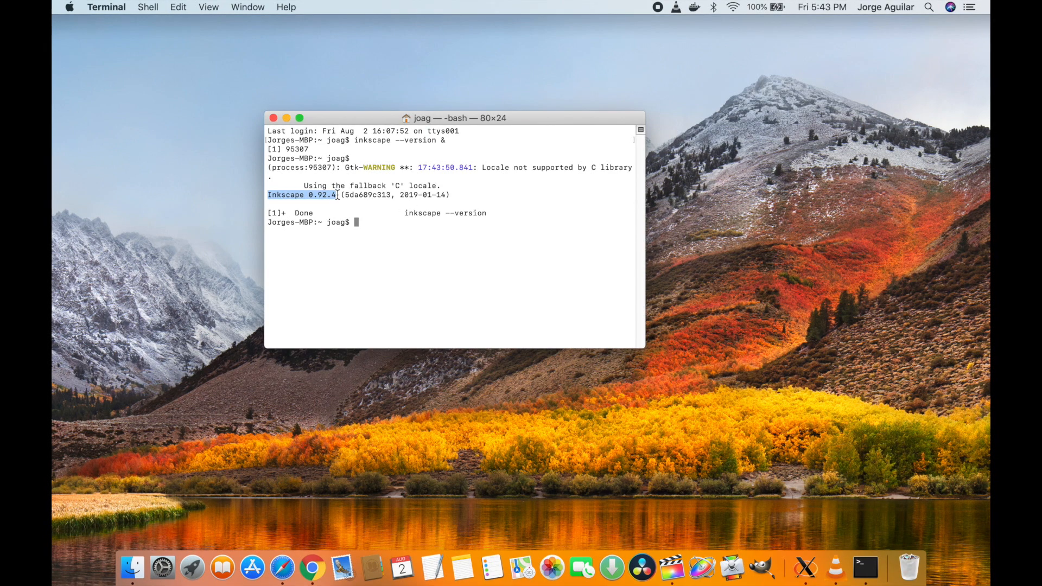